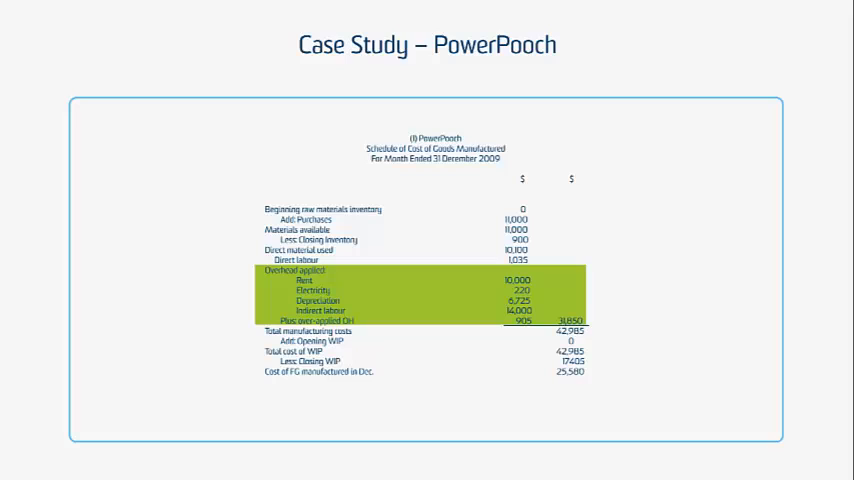
# Advance to the PowerPooch COGS statement slide for the month ended 31 December 2009.
pyautogui.press('right')
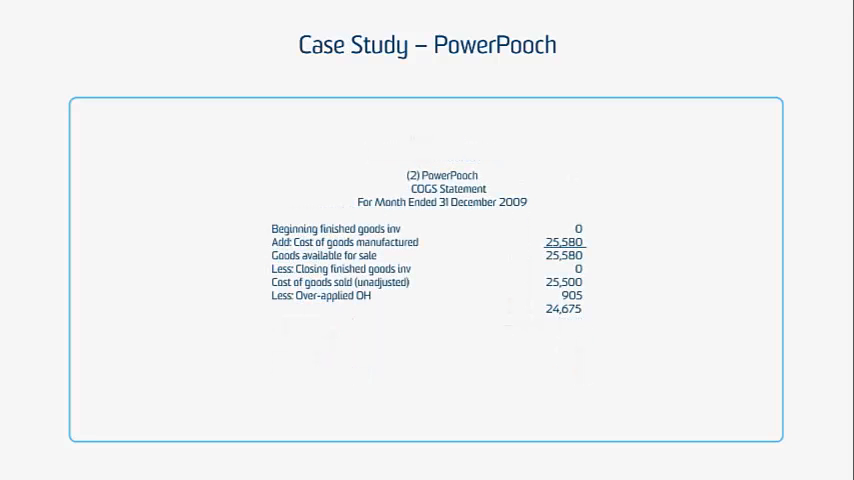